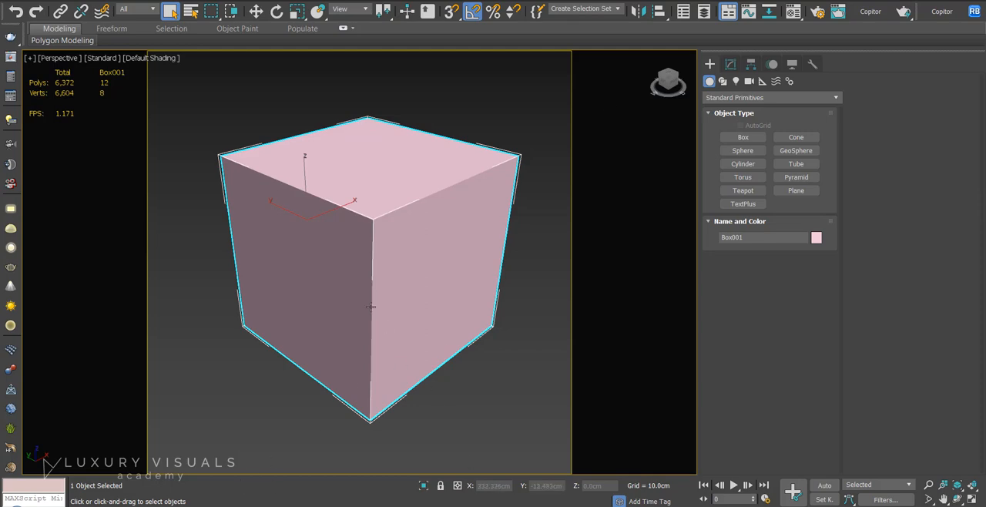
mouse_move(370, 307)
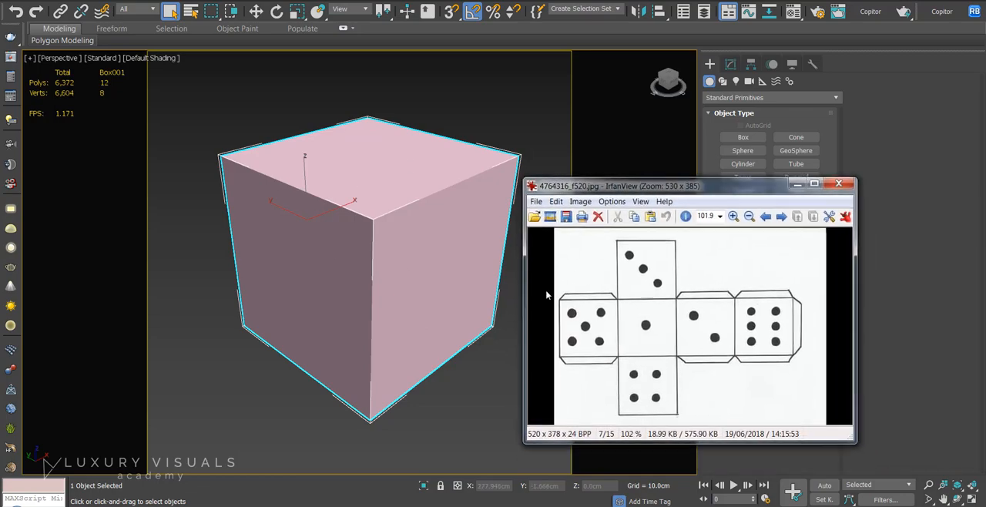
mouse_move(645, 293)
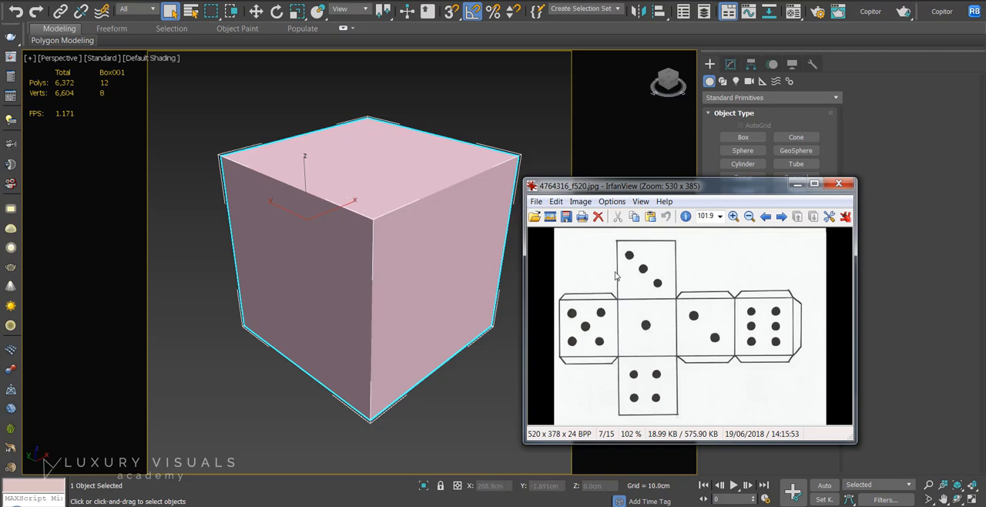
mouse_move(469, 231)
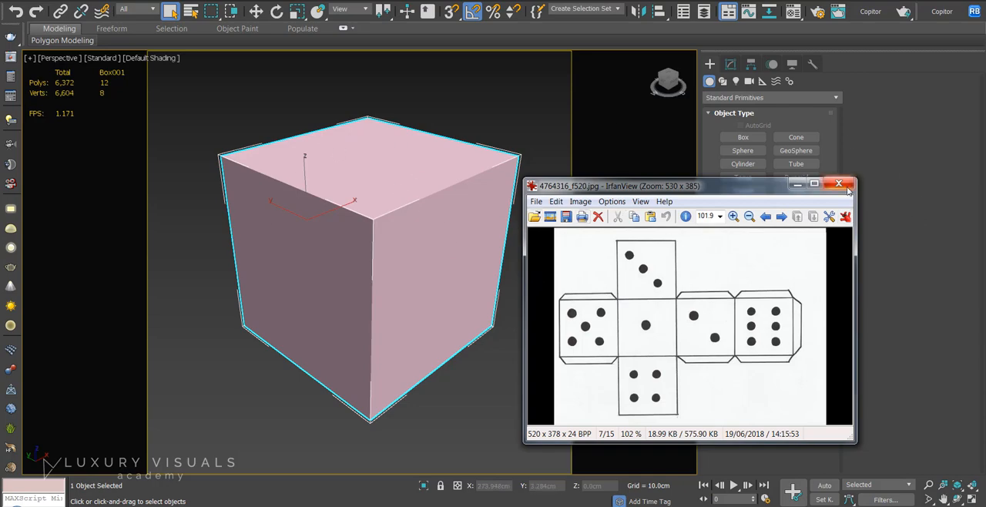
Dismiss the dice net reference and select the cone shade's bottom rim ring of faces.
left_click(839, 183)
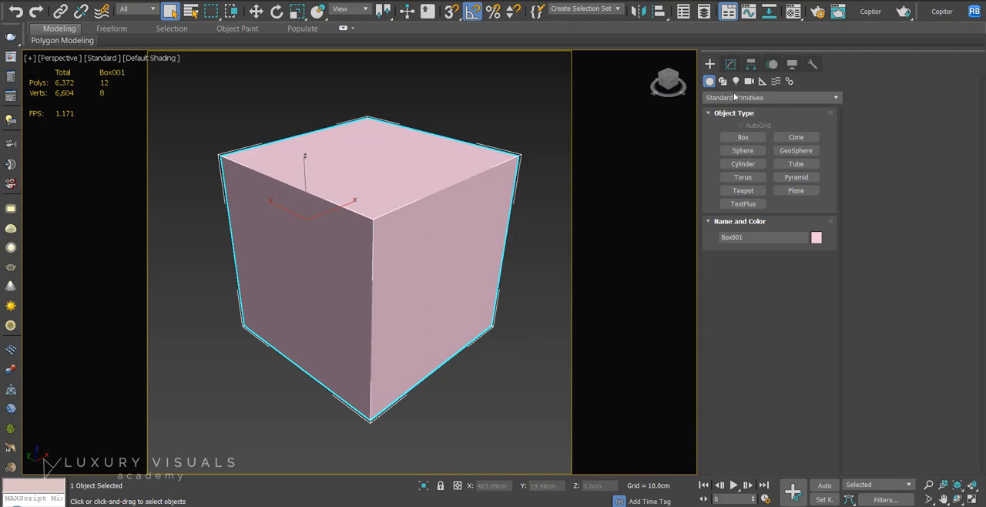
mouse_move(451, 222)
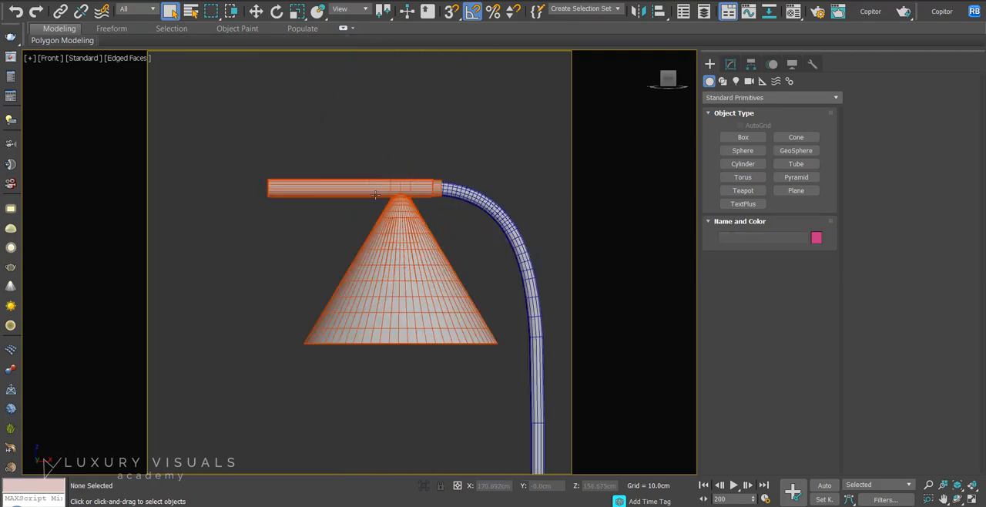
left_click(401, 270)
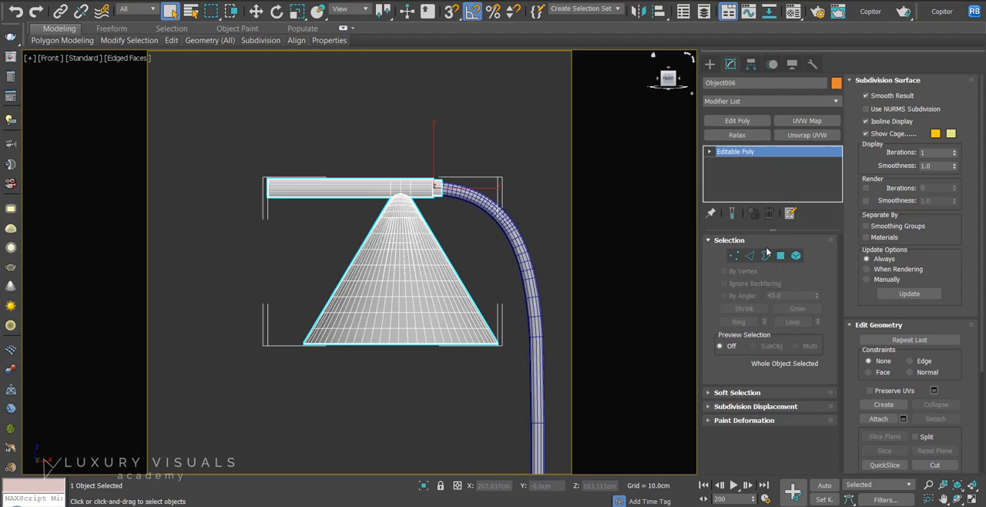
left_click(780, 256)
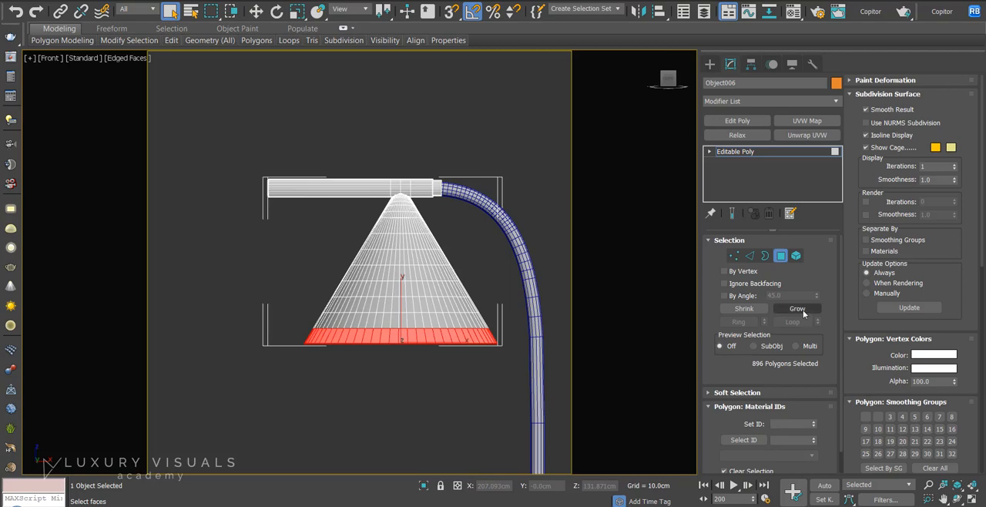
Grow the rim face selection three times to cover the whole shade.
left_click(799, 309)
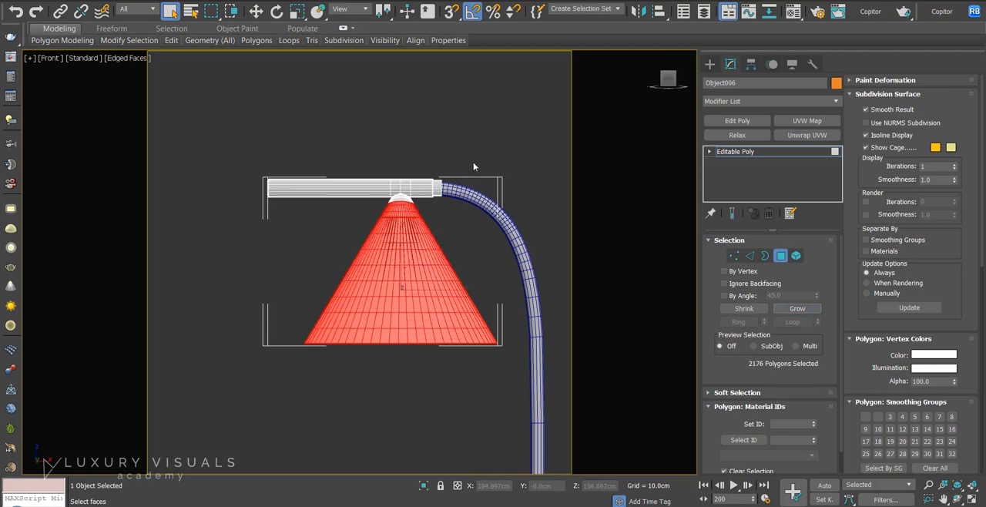
left_click(798, 308)
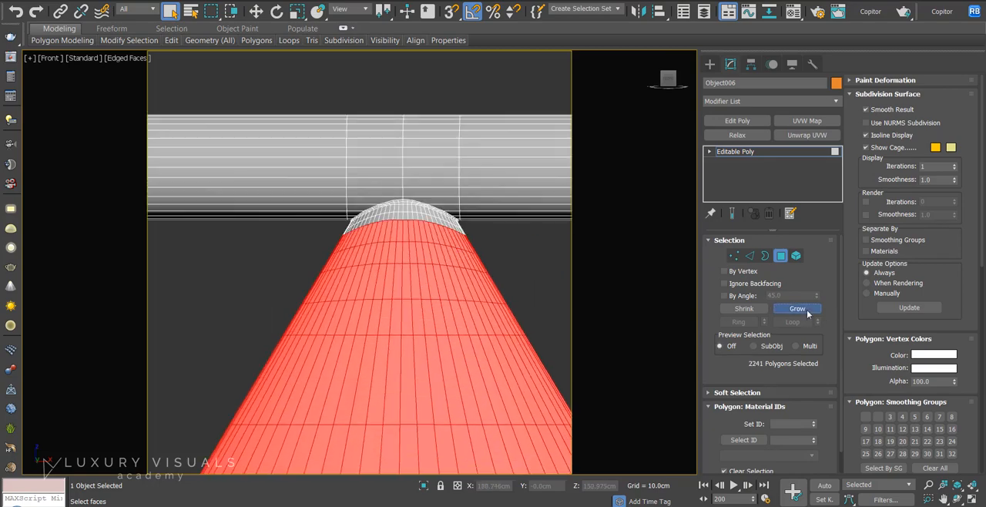
left_click(799, 309)
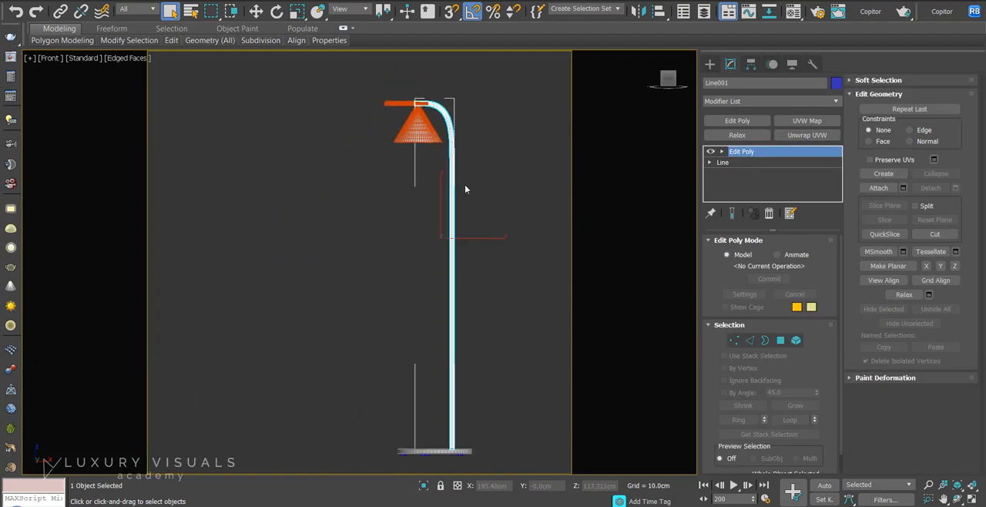
mouse_move(429, 448)
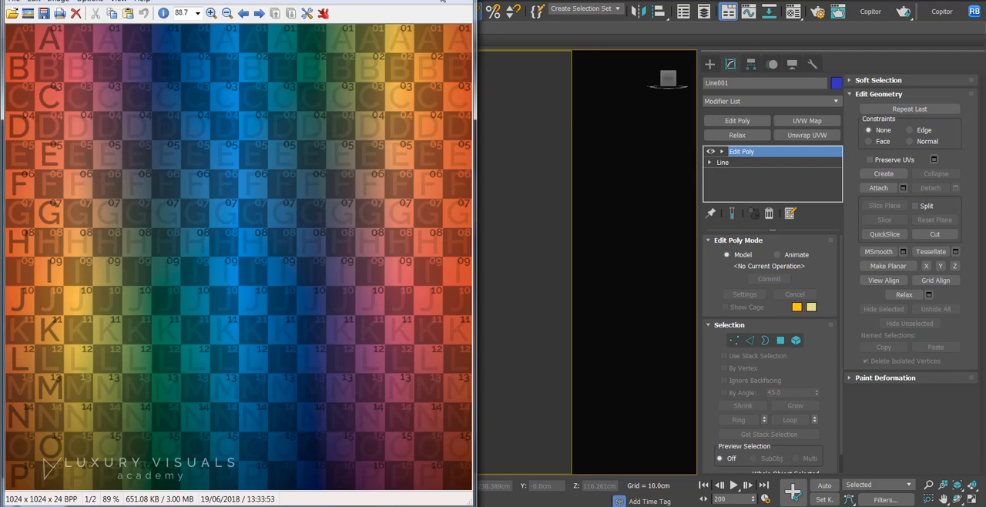
mouse_move(343, 241)
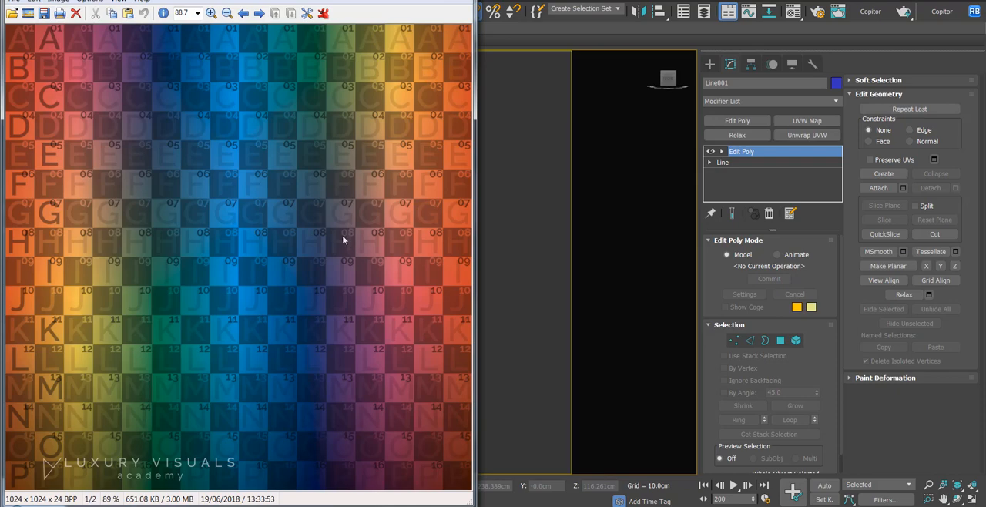
mouse_move(330, 183)
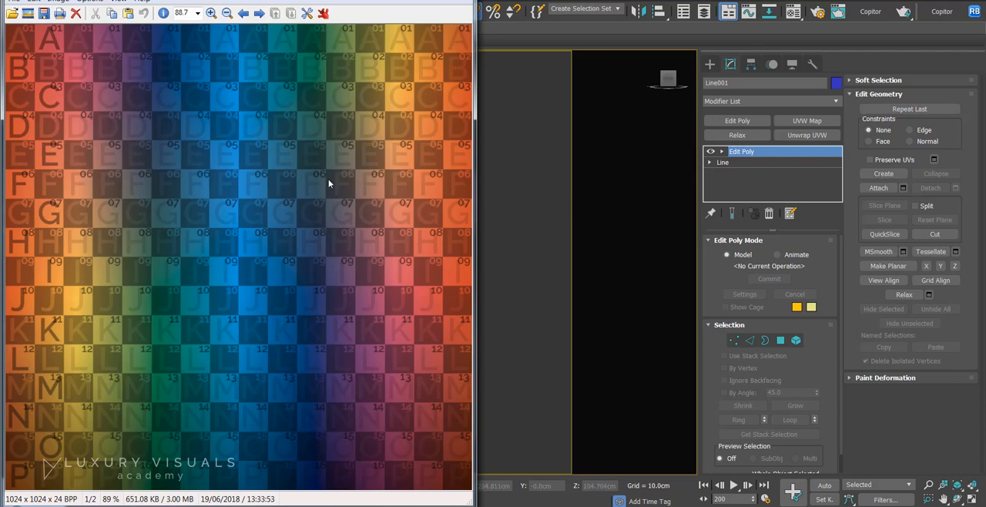
mouse_move(306, 172)
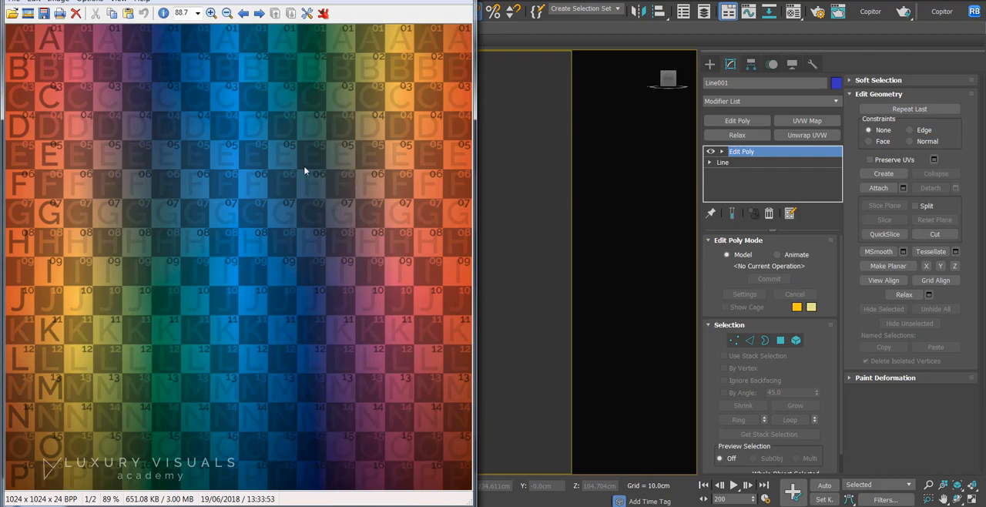
mouse_move(505, 74)
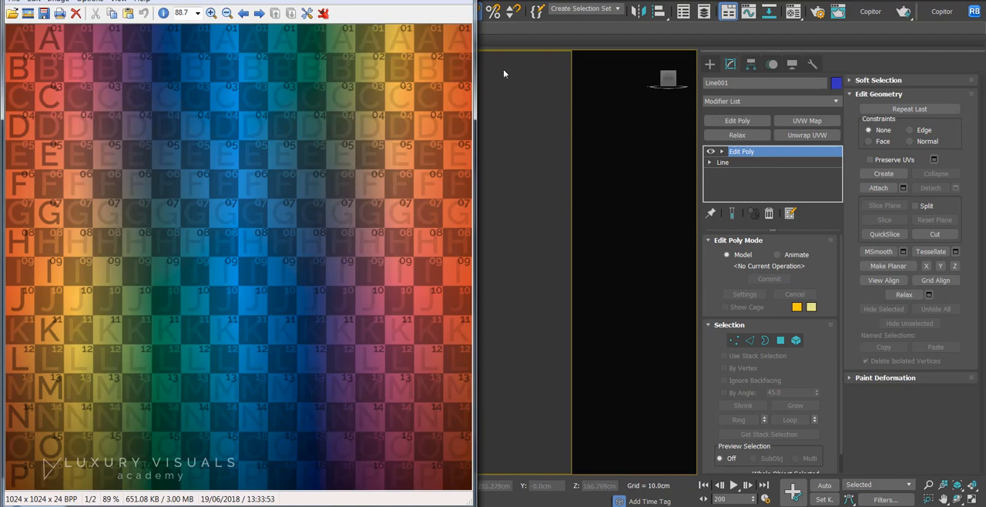
mouse_move(425, 198)
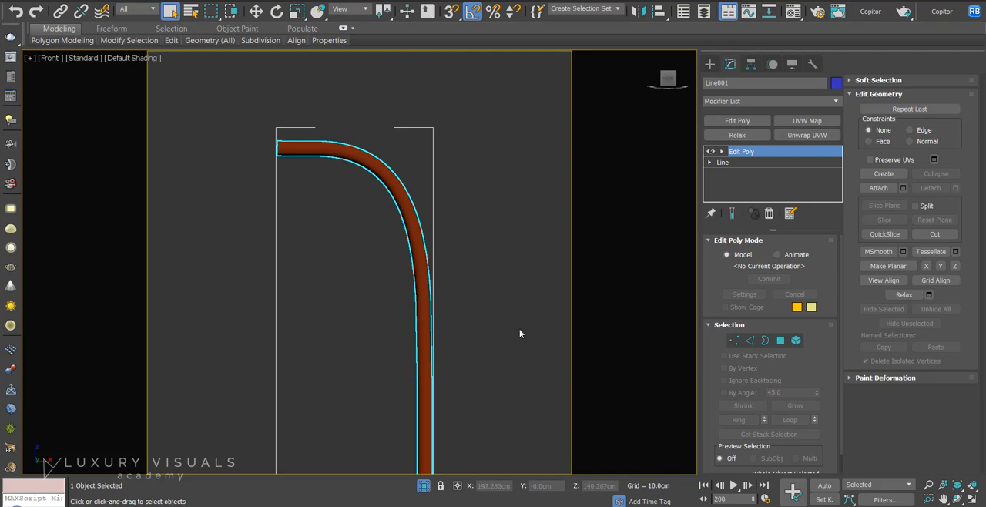
left_click(793, 11)
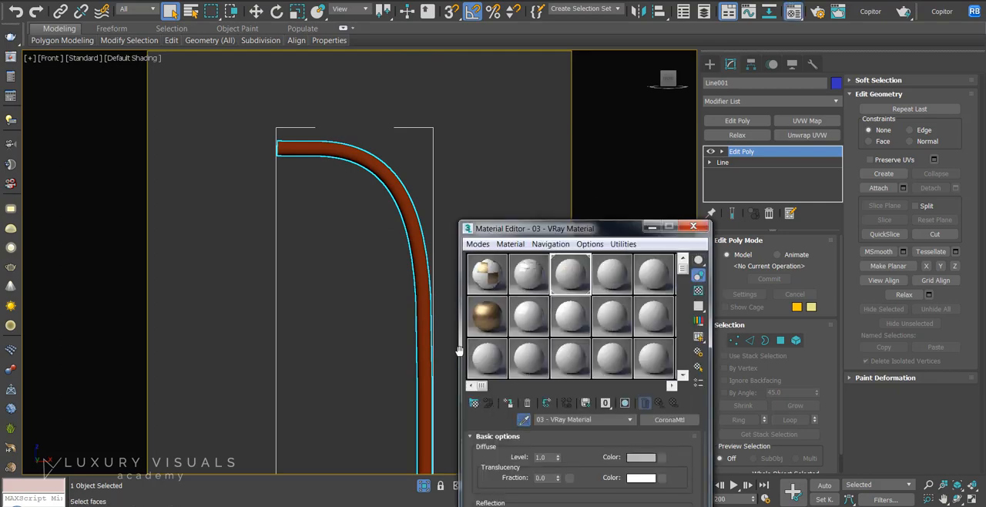
left_click(571, 274)
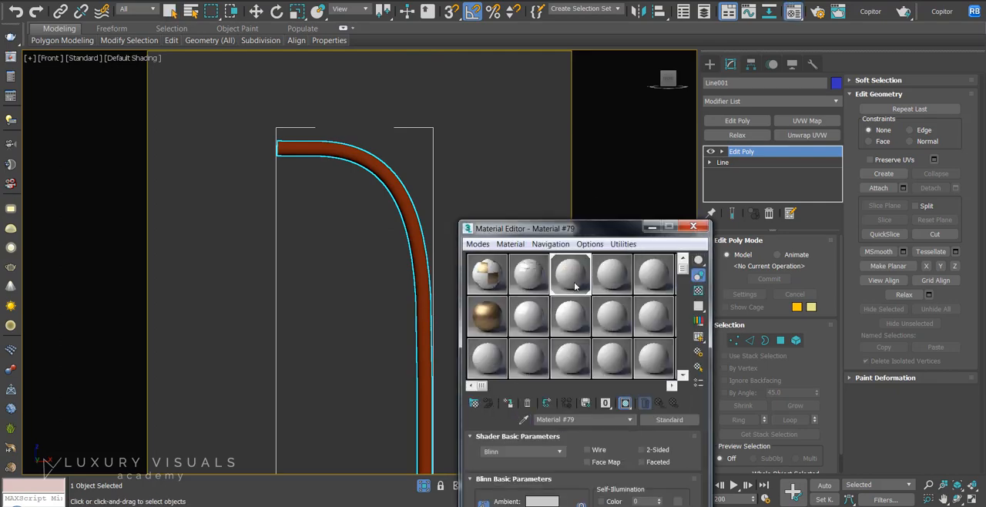
left_click(570, 275)
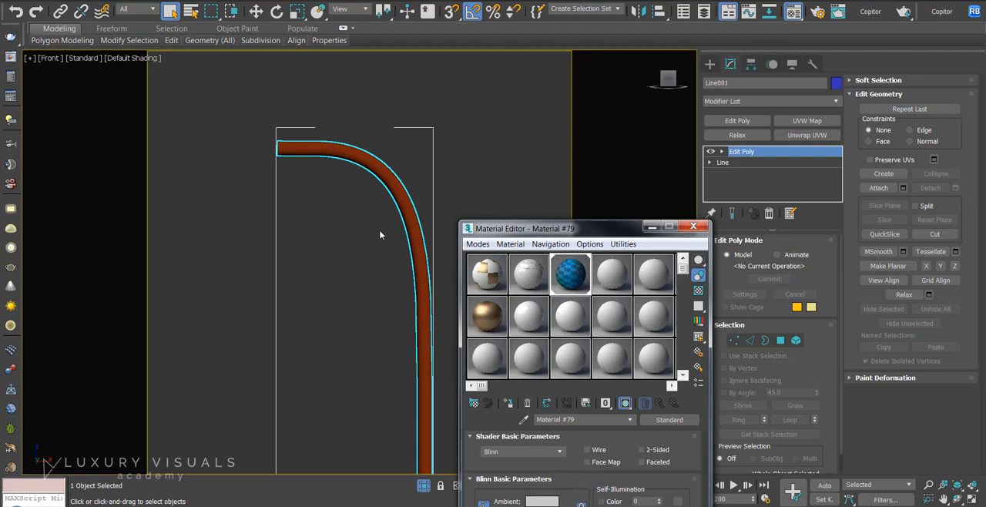
mouse_move(400, 153)
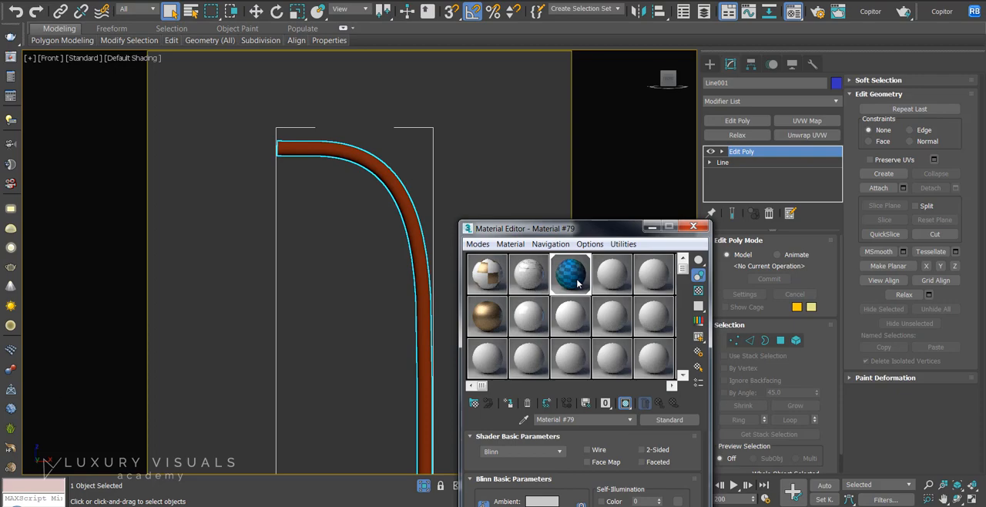
double_click(571, 275)
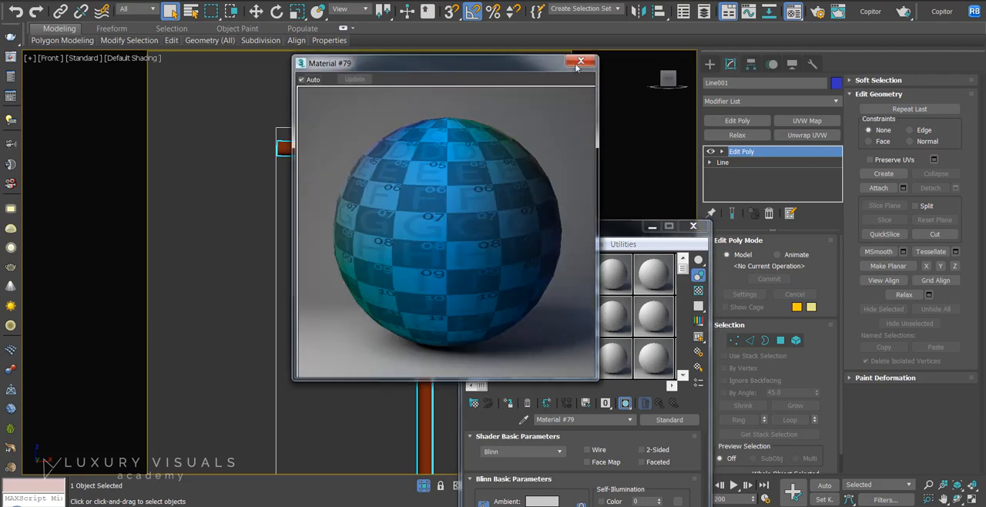
mouse_move(465, 263)
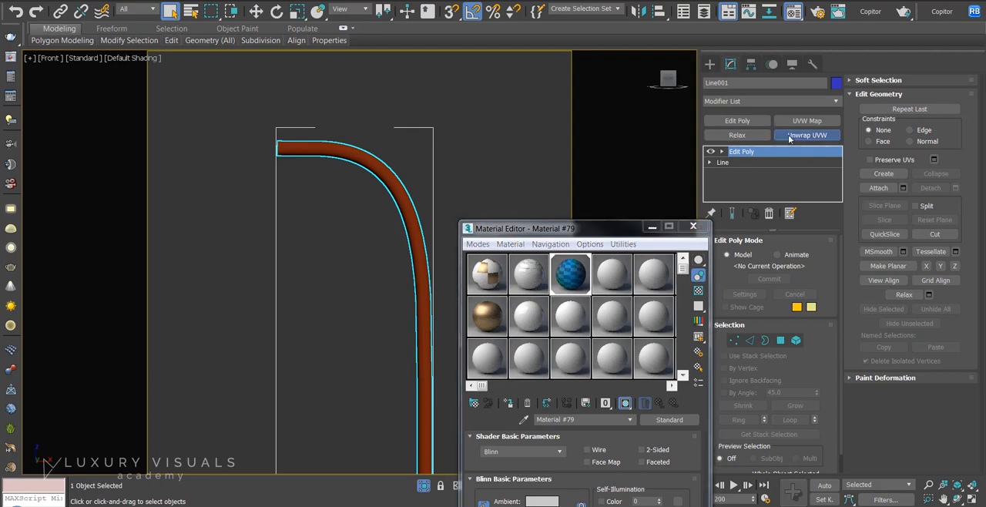
Add an Unwrap UVW modifier to the lamp arm and bring up its UV layout.
left_click(808, 136)
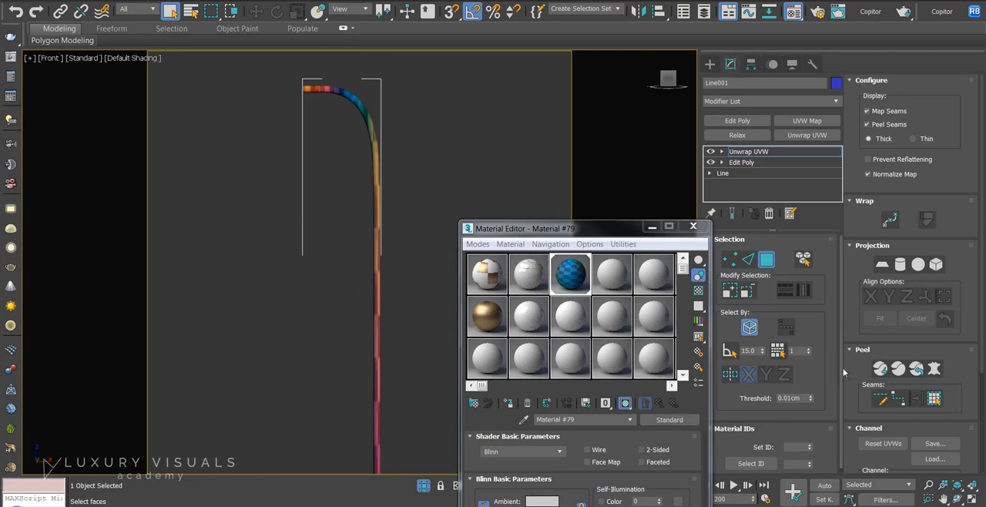
mouse_move(321, 154)
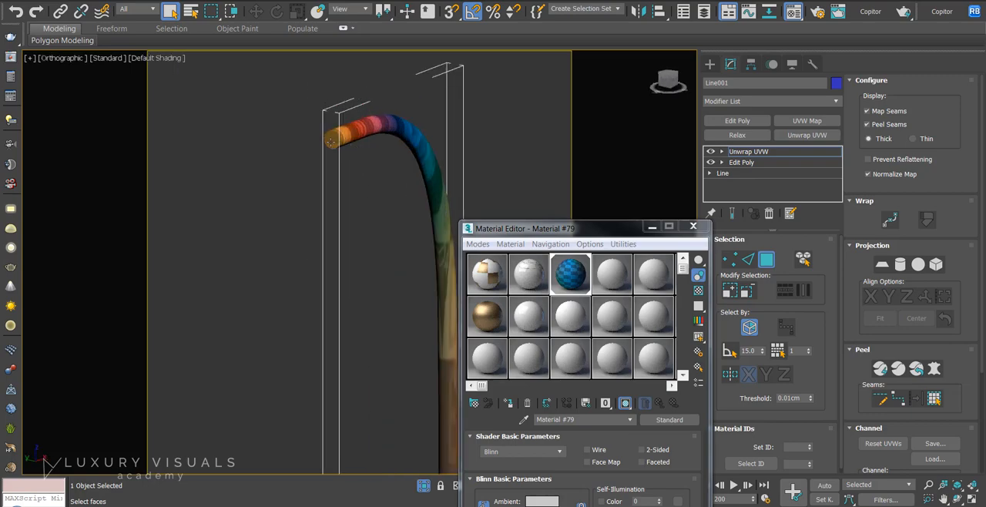
scroll("down", 3)
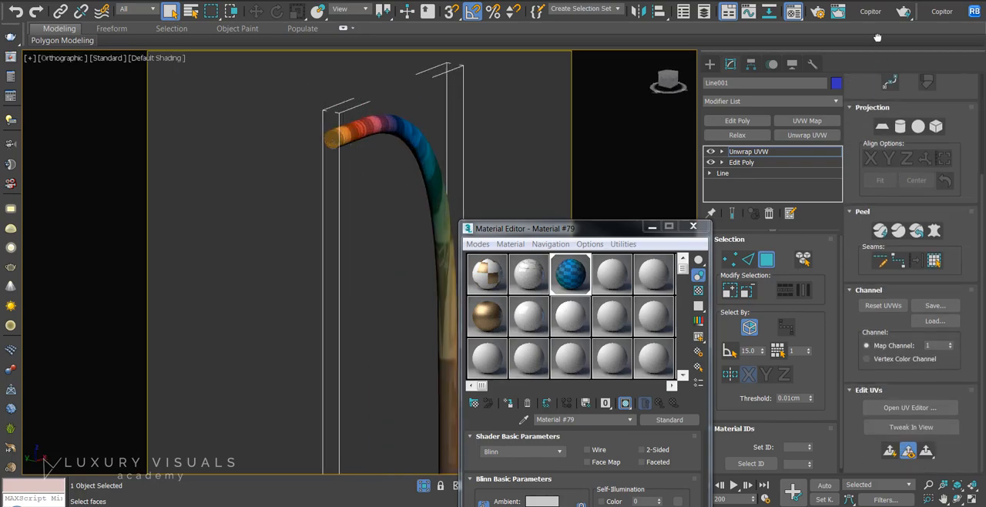
left_click(910, 407)
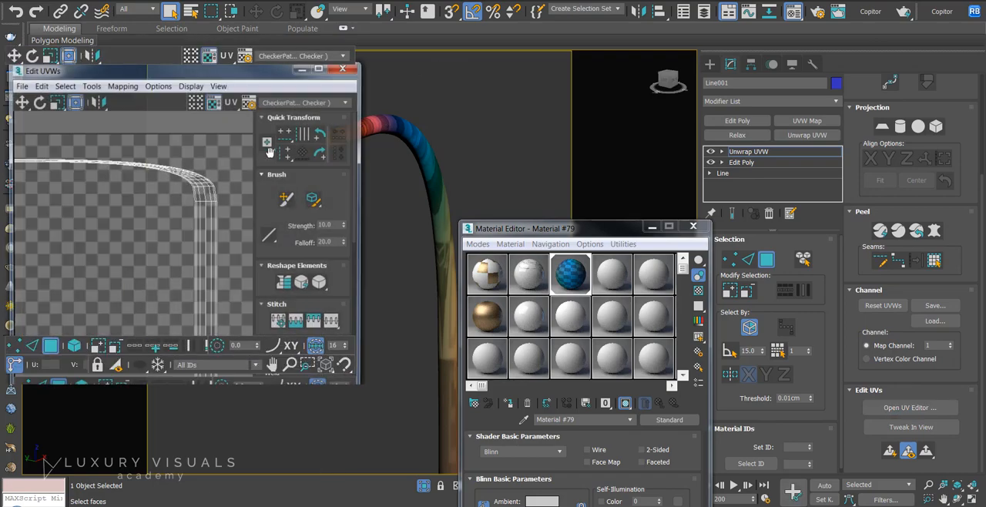
In Polygon sub-object mode, select the arm's end cap faces.
left_click(51, 346)
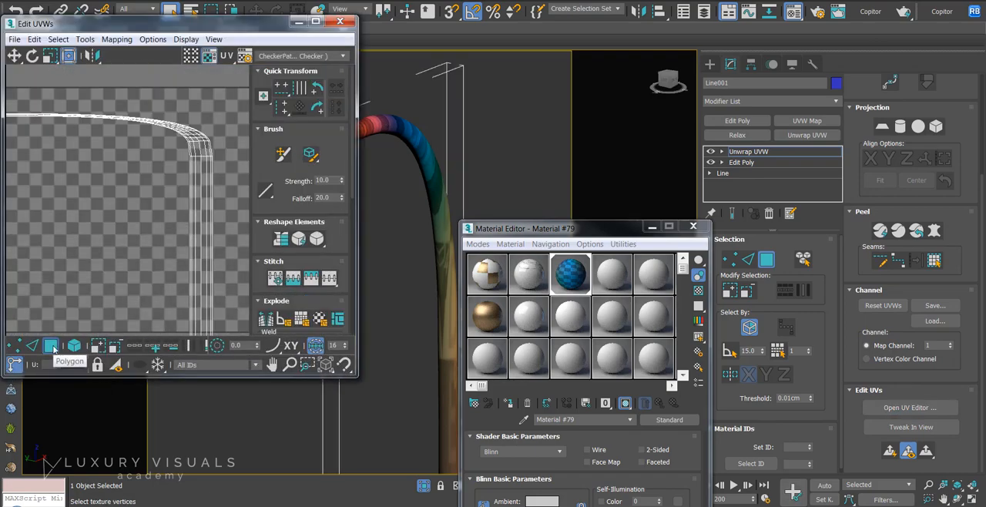
left_click(74, 346)
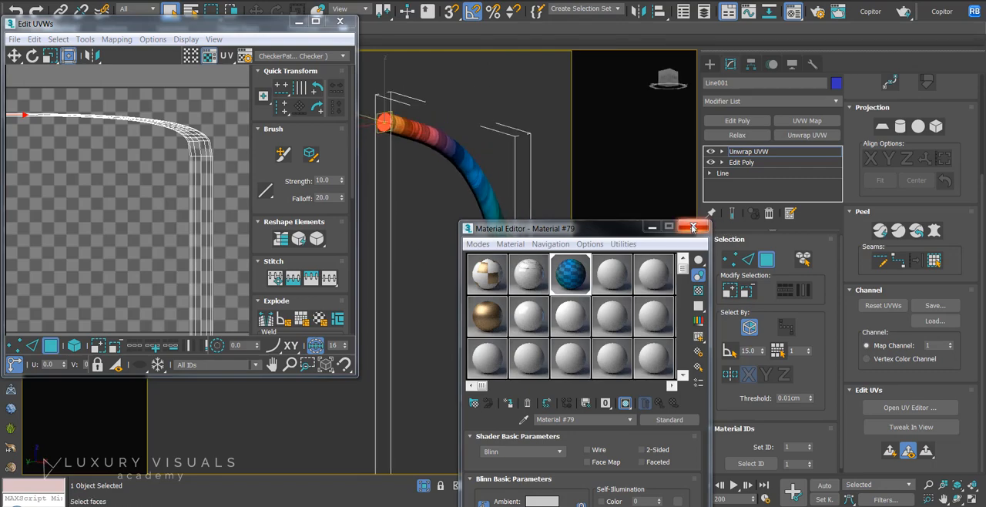
left_click(692, 228)
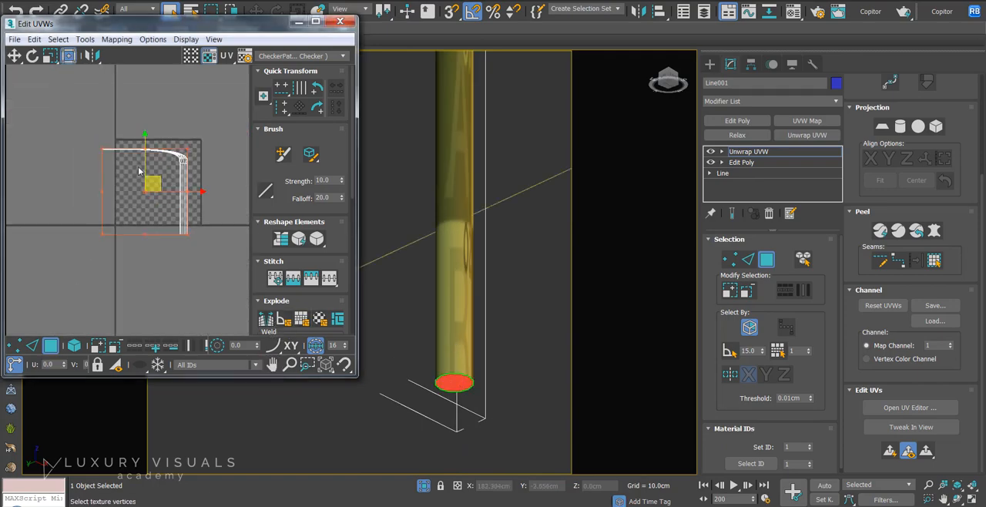
Drag the end cap UVs clear of the arm island and frame the whole arm in view.
left_click_drag(153, 184, 80, 265)
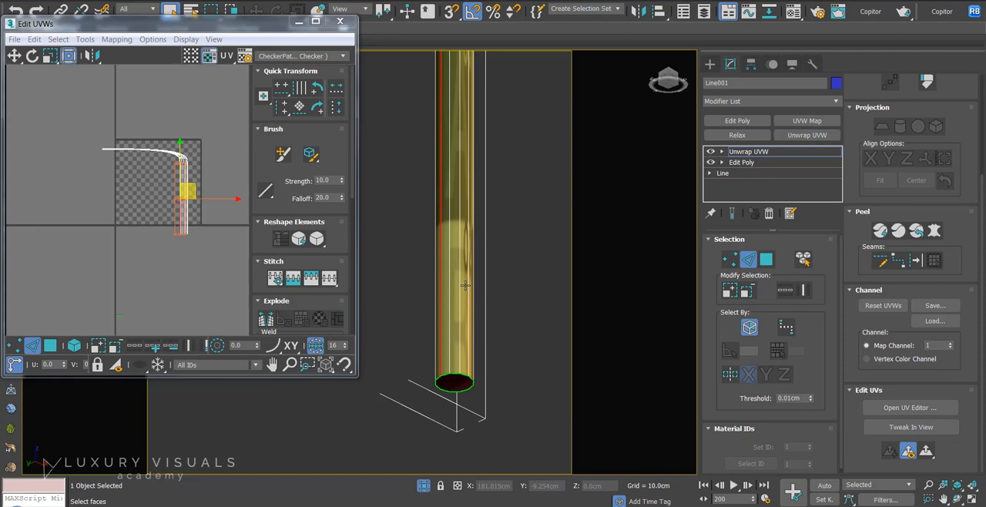
mouse_move(465, 287)
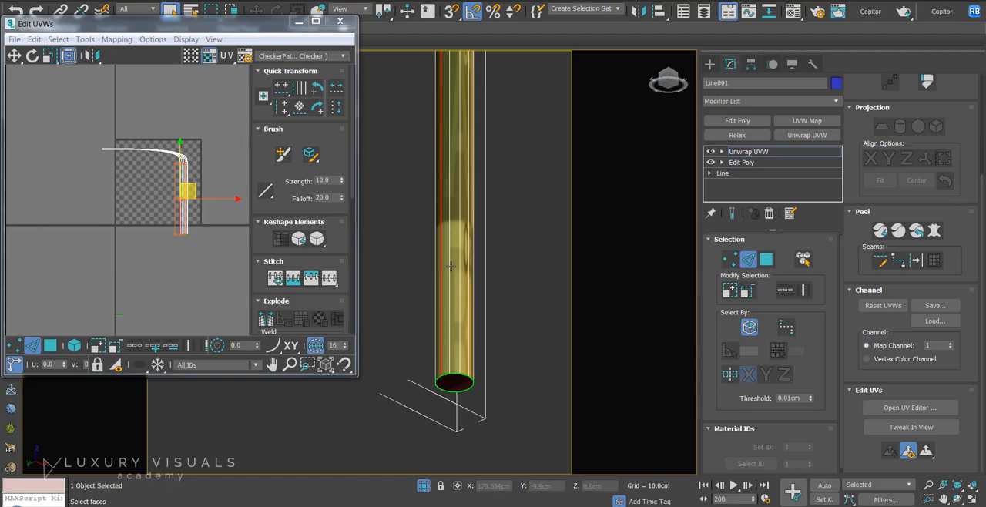
mouse_move(459, 216)
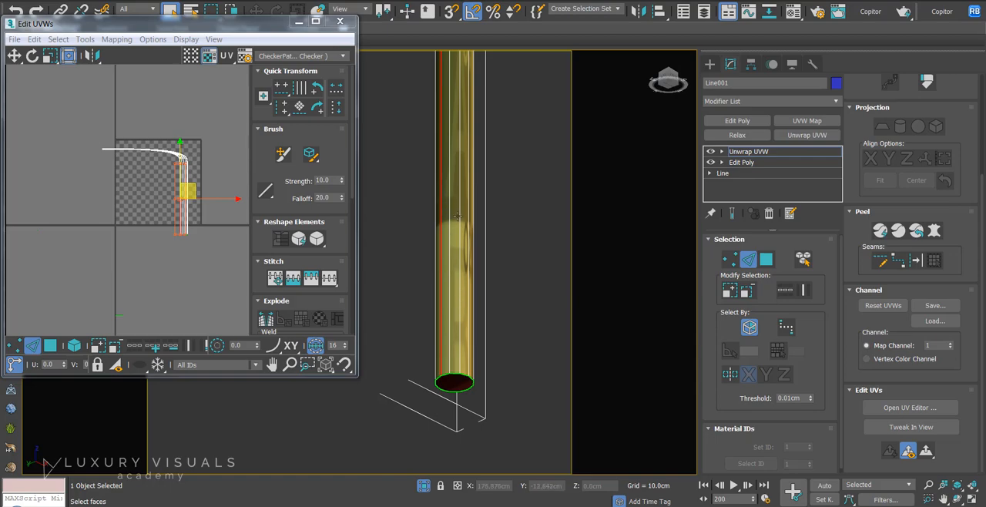
mouse_move(638, 262)
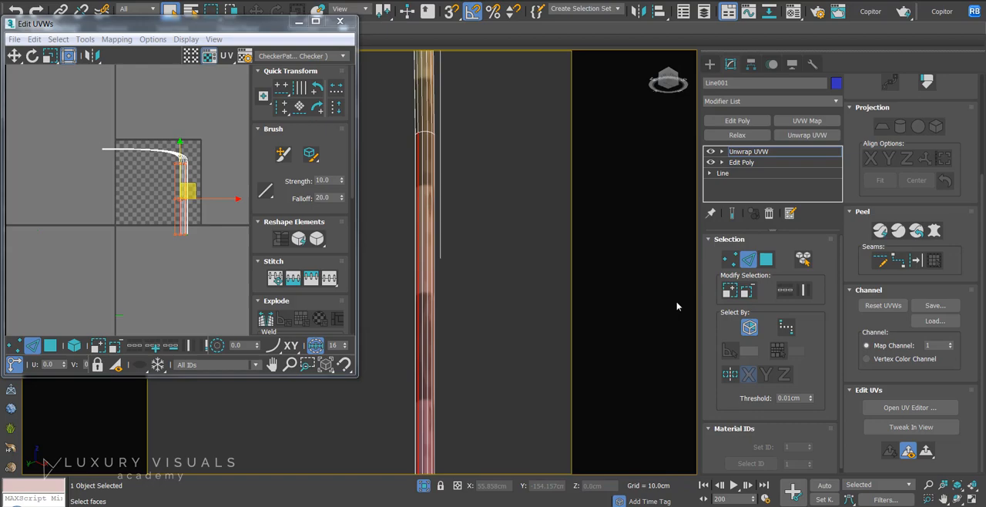
left_click_drag(188, 191, 151, 185)
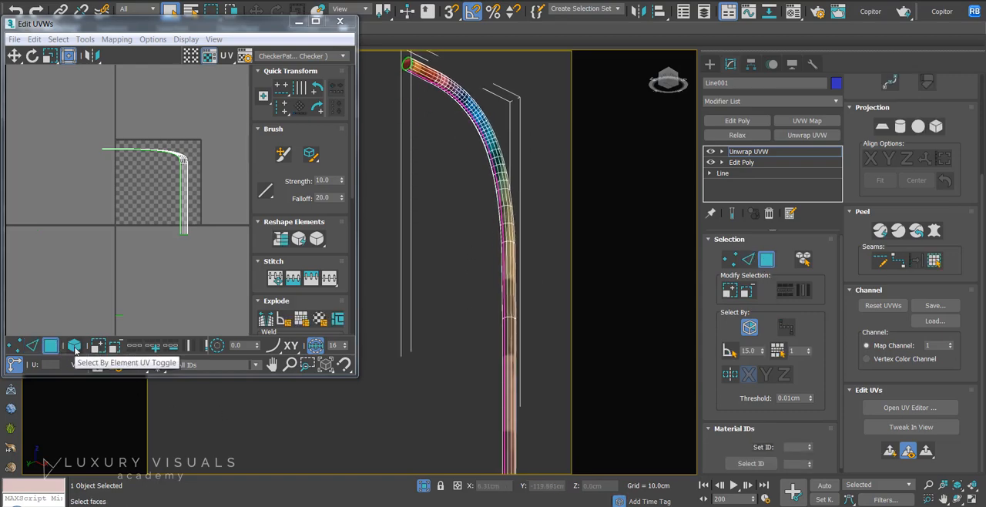
Select the arm island by element, Peel it into one strip and show the checker map behind it.
left_click(74, 345)
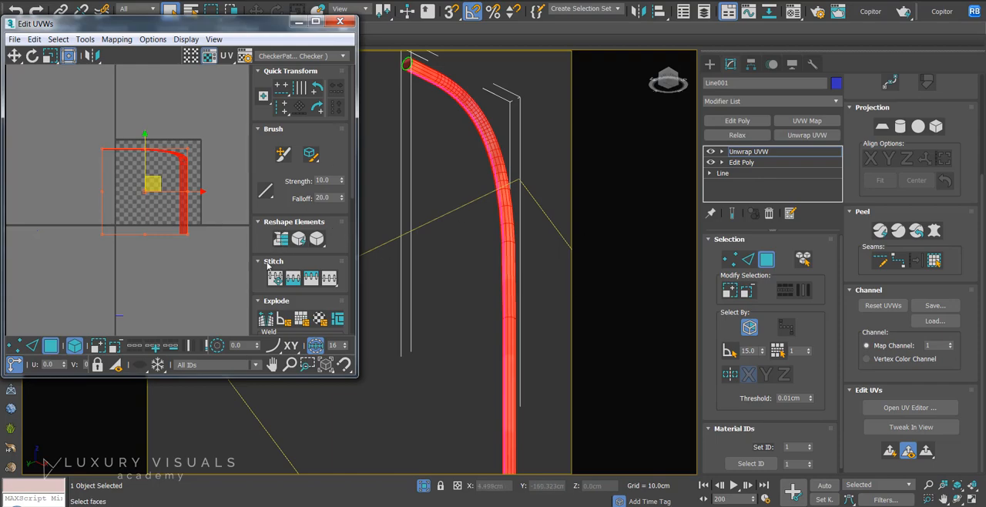
mouse_move(260, 287)
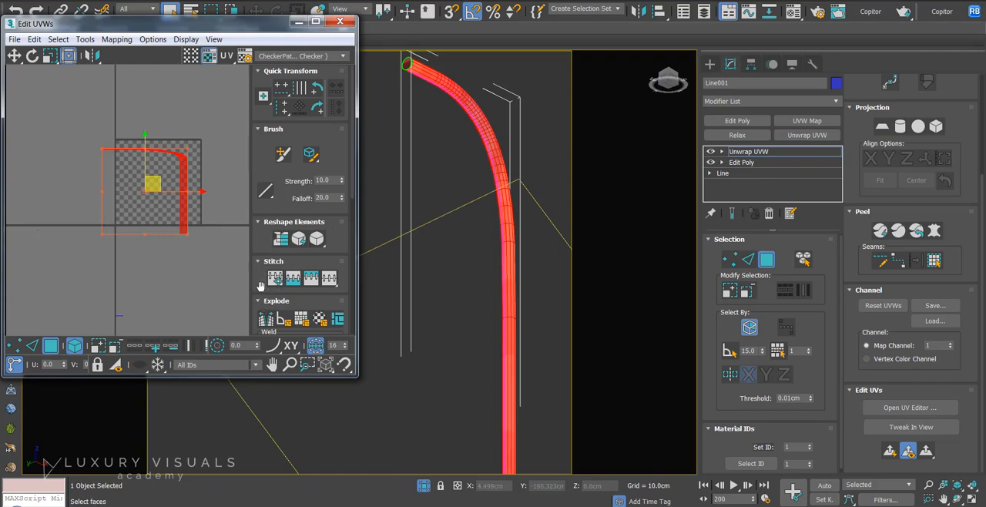
scroll("down", 3)
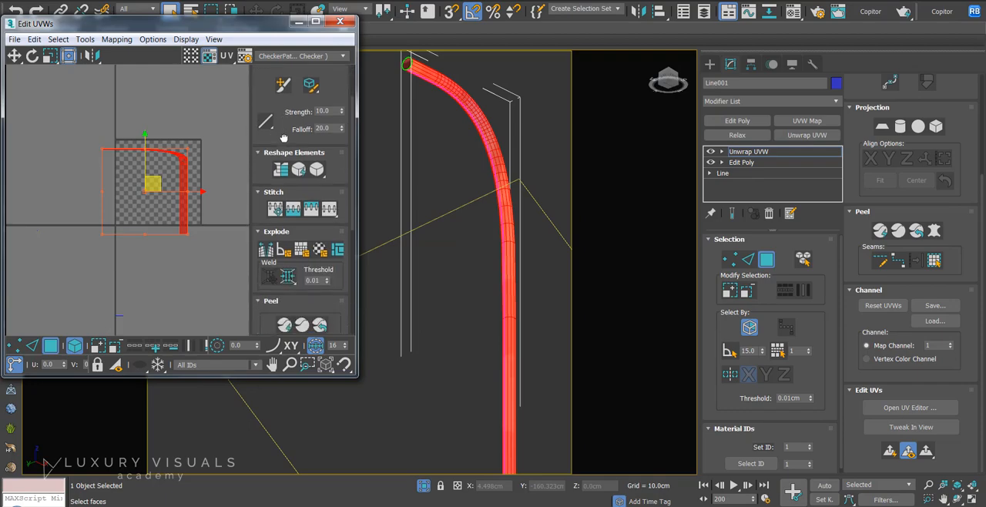
left_click(284, 324)
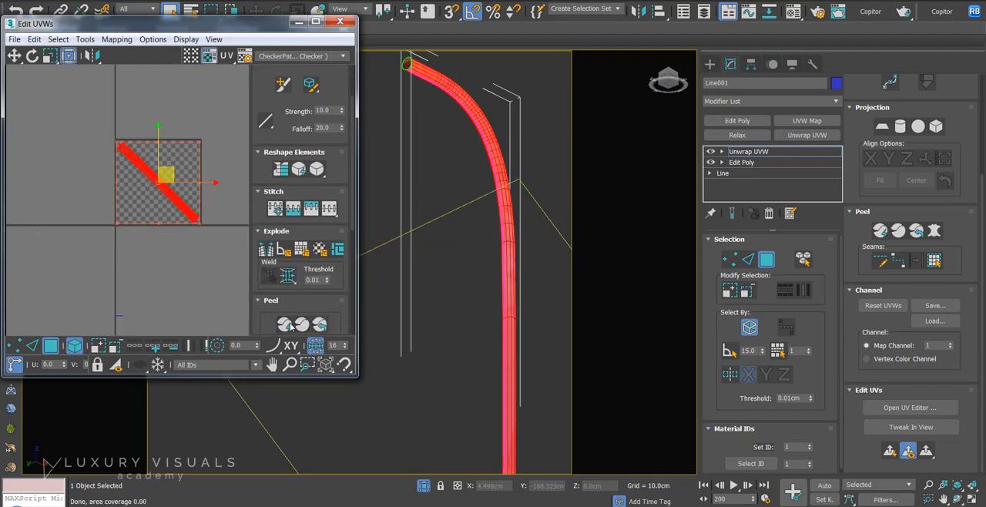
left_click(342, 56)
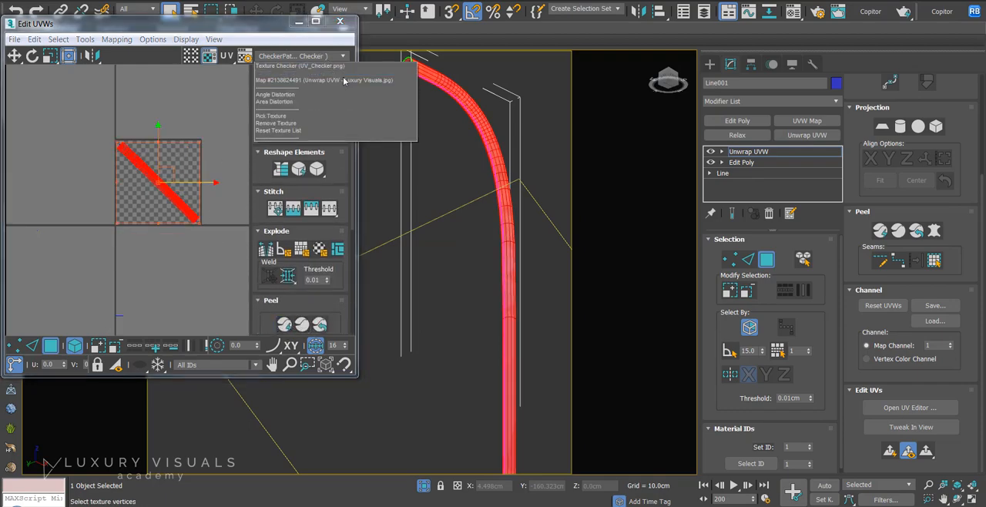
left_click(340, 81)
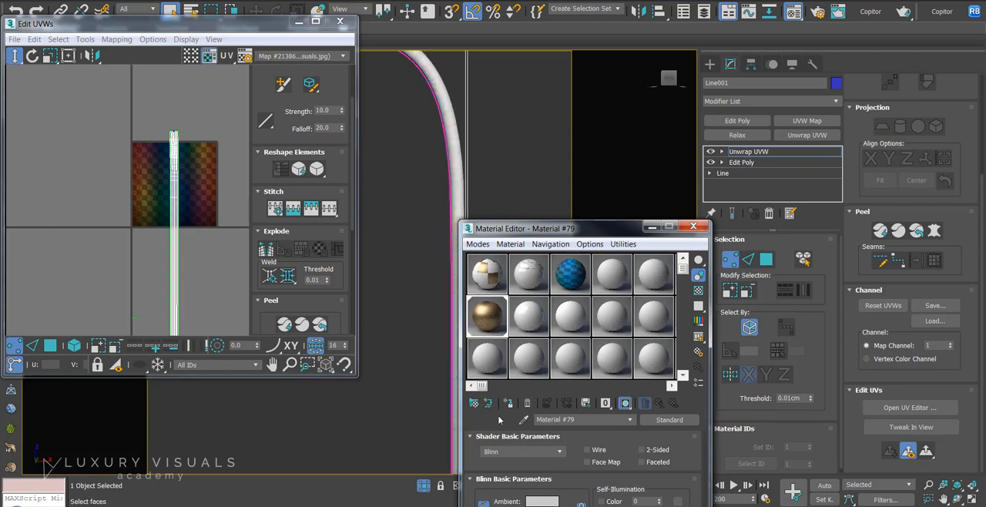
Close the Material Editor after assigning the brushed gold material to the arm.
left_click(694, 225)
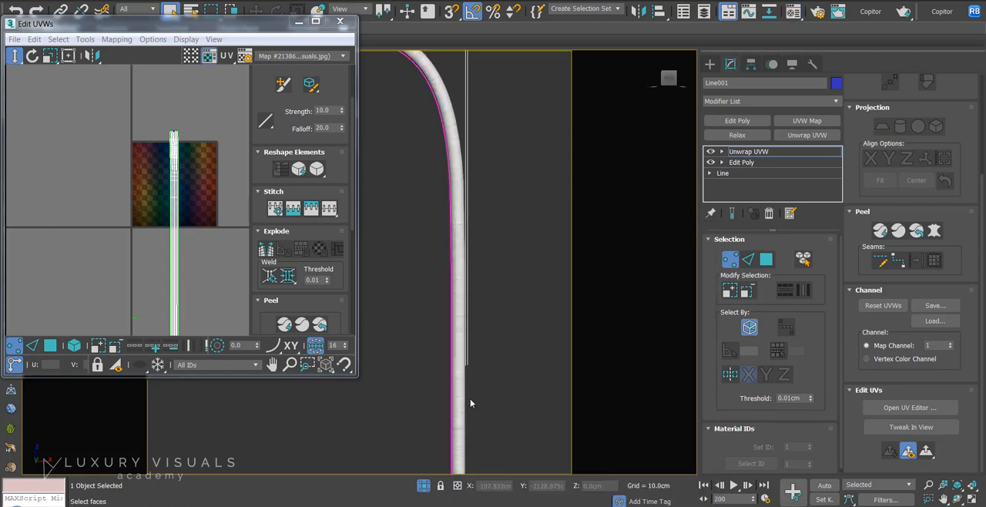